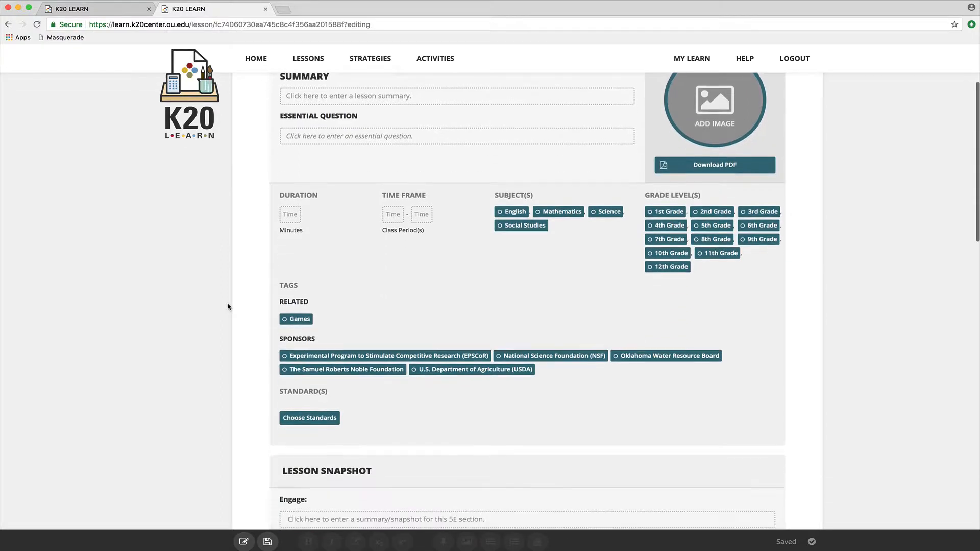
Step: Scroll past Materials List and Attachments to the blank Engage-through-Evaluate procedure sections
{"action": "scroll", "scroll_direction": "down", "scroll_amount": 3}
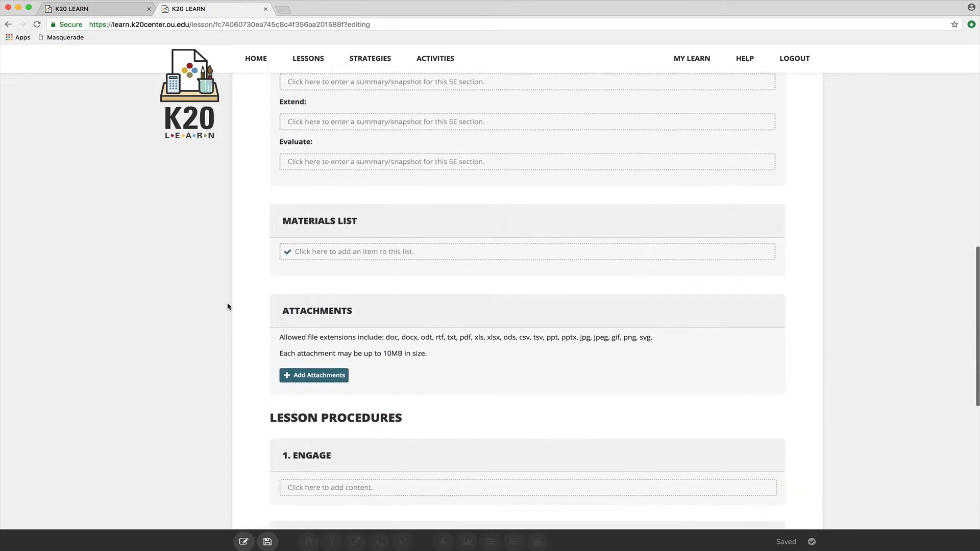
{"action": "scroll", "scroll_direction": "down", "scroll_amount": 3}
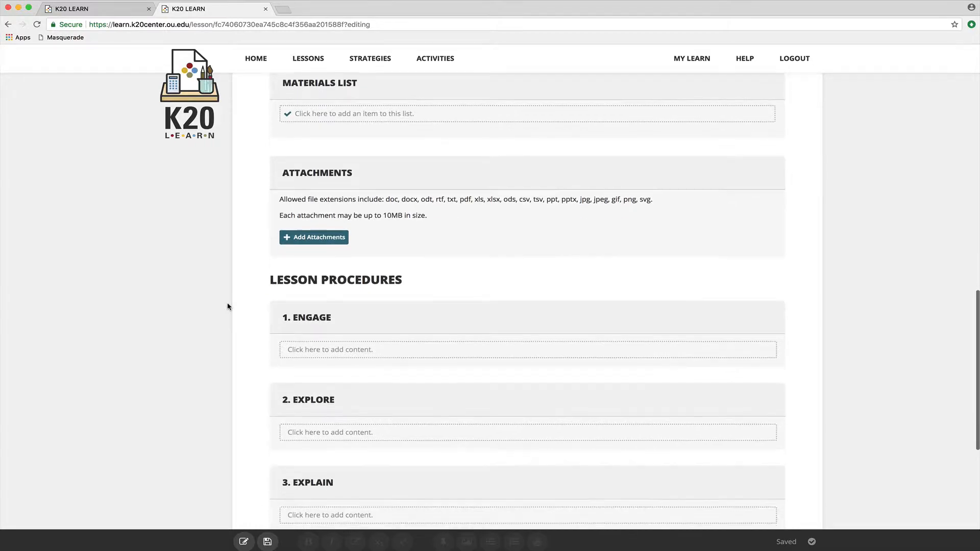
{"action": "scroll", "scroll_direction": "down", "scroll_amount": 3}
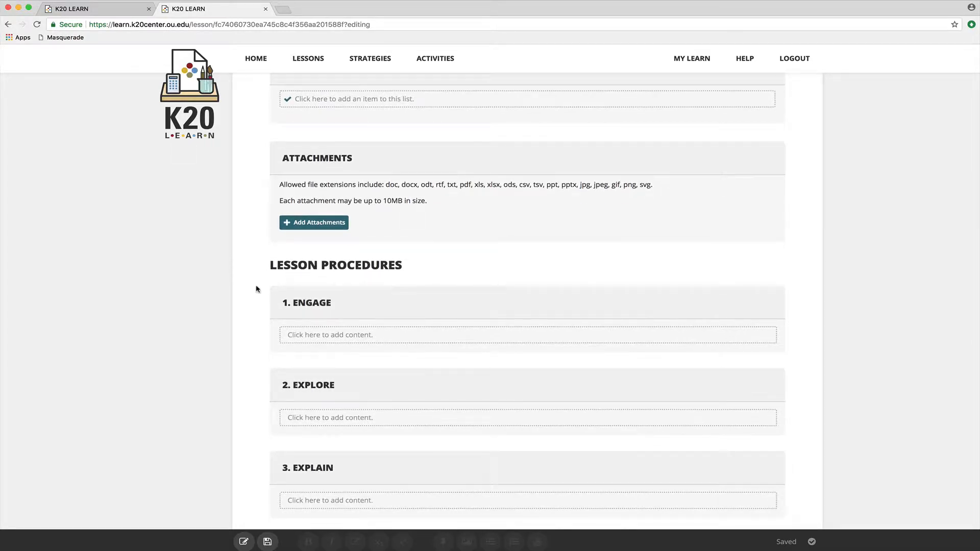
{"action": "scroll", "scroll_direction": "down", "scroll_amount": 3}
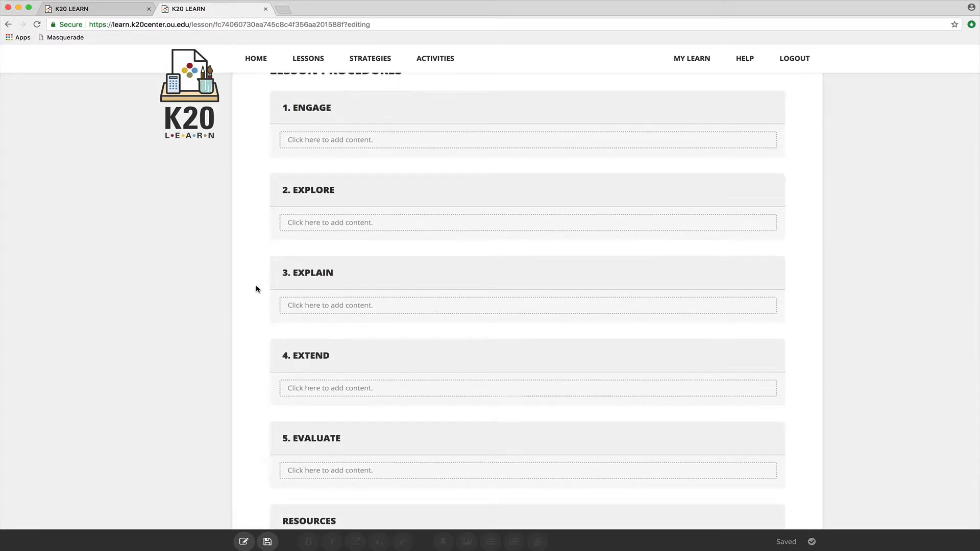
Step: Activate the empty 1. ENGAGE content box so its formatting toolbar appears
{"action": "left_click", "coordinate": [525, 139]}
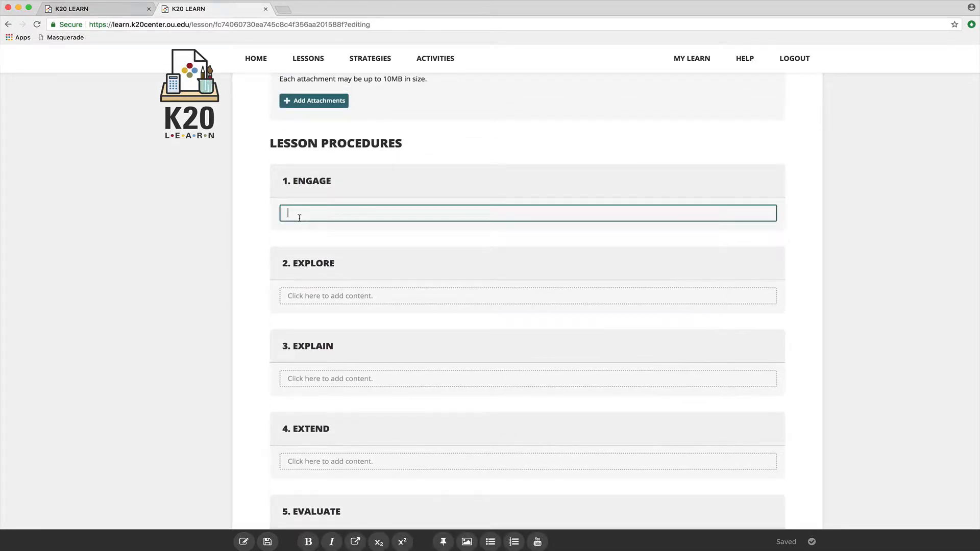
{"action": "left_click", "coordinate": [527, 295]}
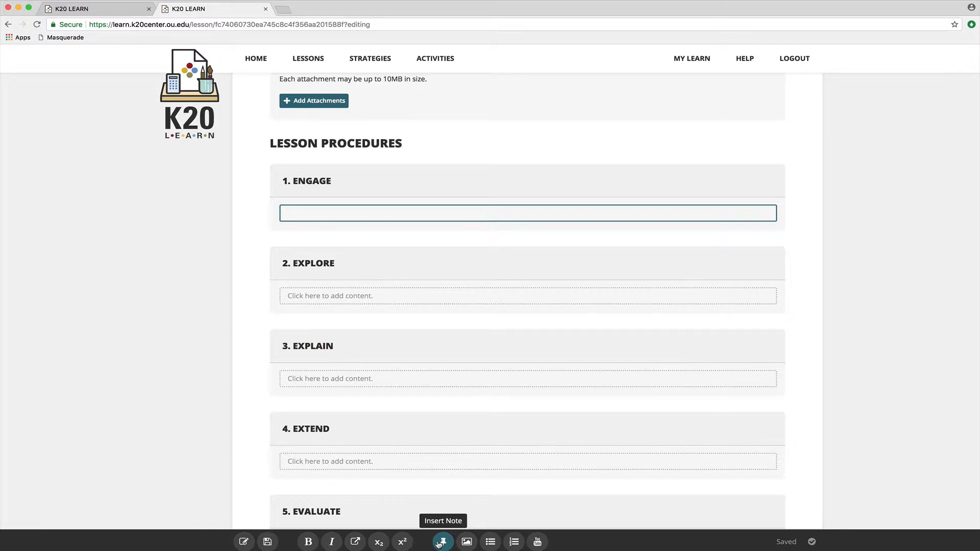
Step: Insert a teacher note in Engage, make it Pinned, and select its title
{"action": "left_click", "coordinate": [526, 212]}
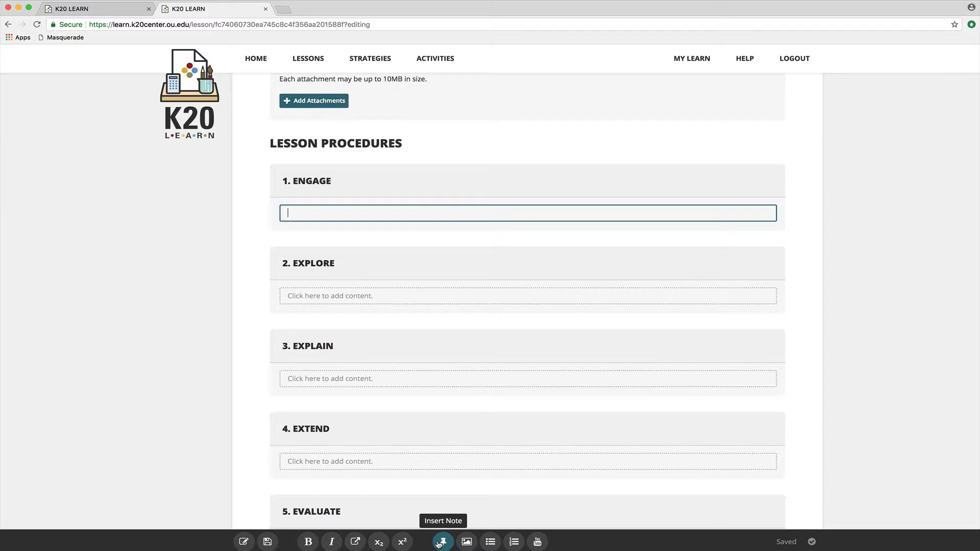
{"action": "left_click", "coordinate": [441, 541]}
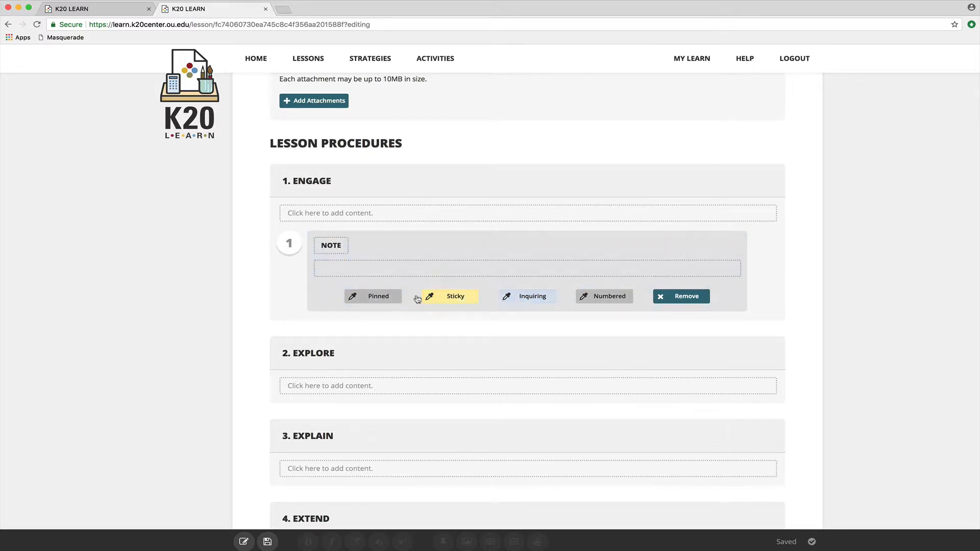
{"action": "left_click", "coordinate": [373, 295]}
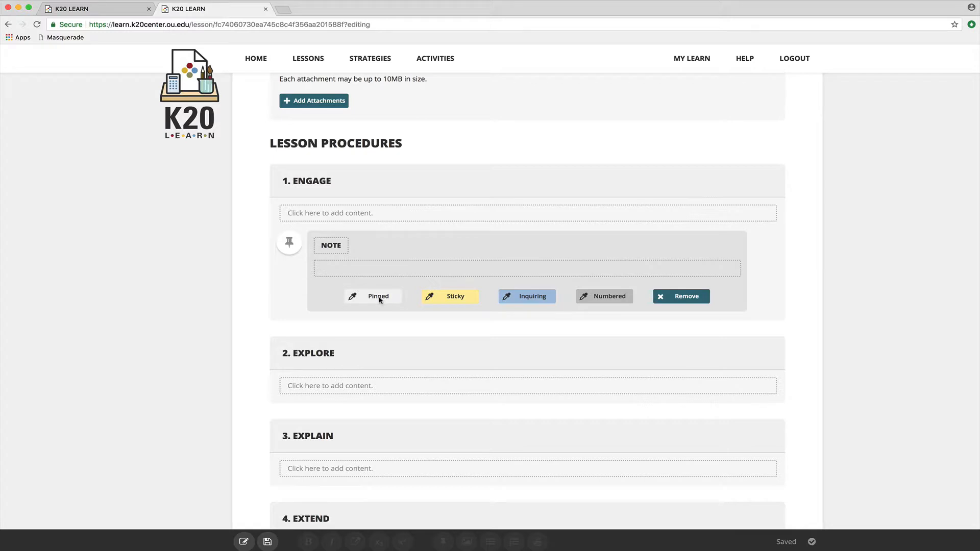
{"action": "left_click", "coordinate": [372, 295]}
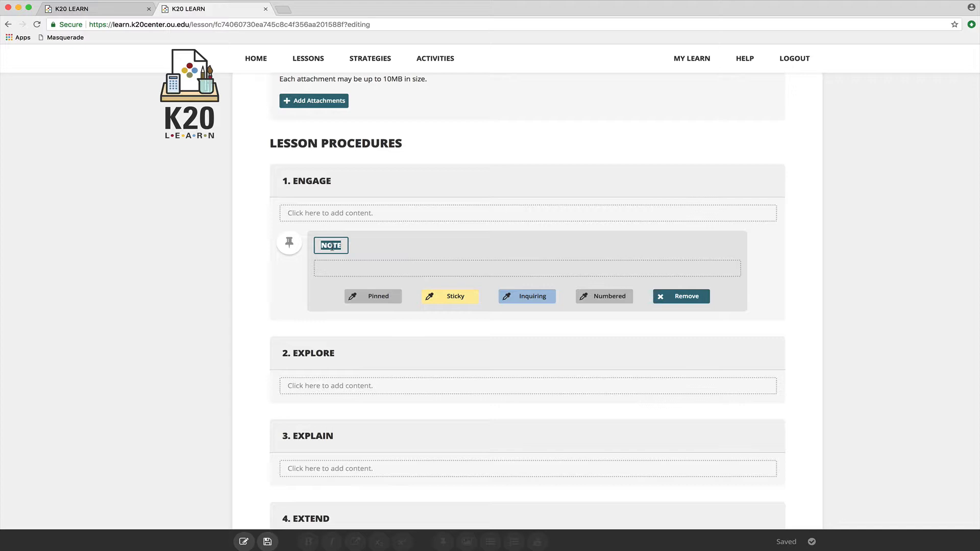
Step: Title the note CLARIFICATION after trying 'WHY ARE?' and 'SAMPLE STUDENT RESPONSES'
{"action": "type", "text": "WHY ARE WE DOING THIS"}
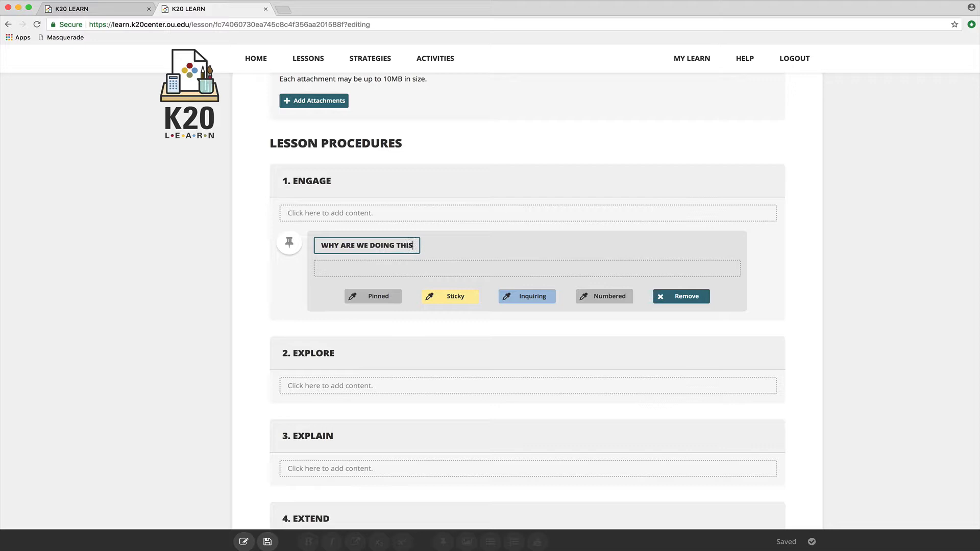
{"action": "type", "text": "?"}
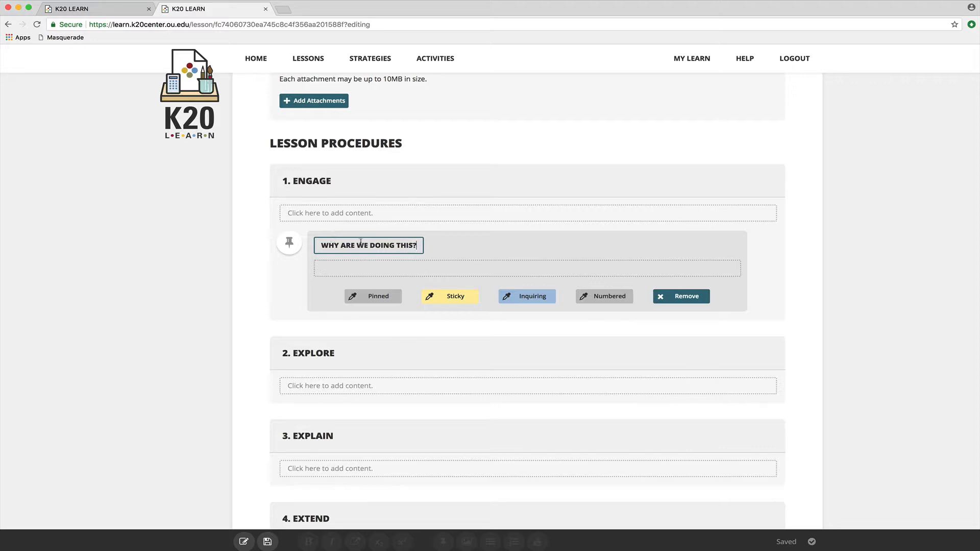
{"action": "triple_click", "coordinate": [367, 245]}
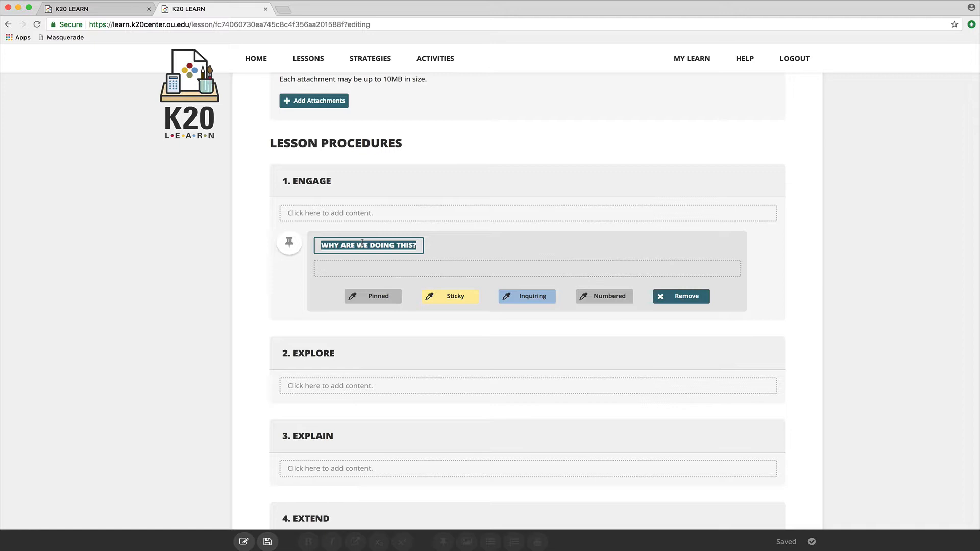
{"action": "type", "text": "SAMPLE"}
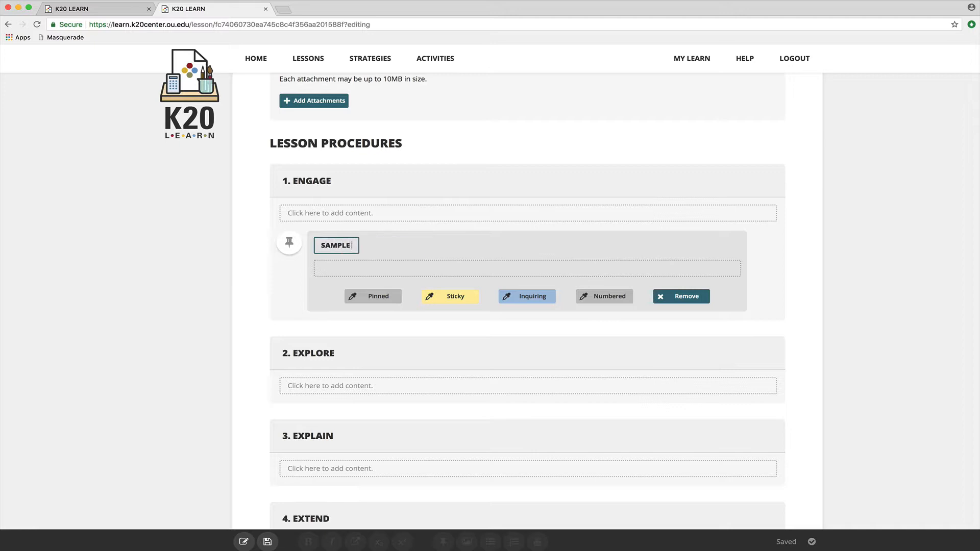
{"action": "type", "text": "STUDENT RESPONSE"}
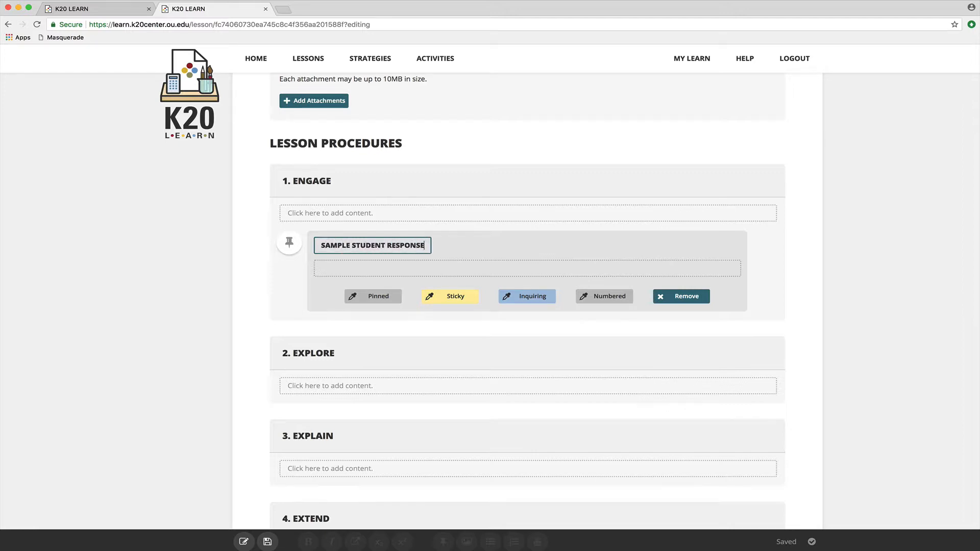
{"action": "type", "text": "S"}
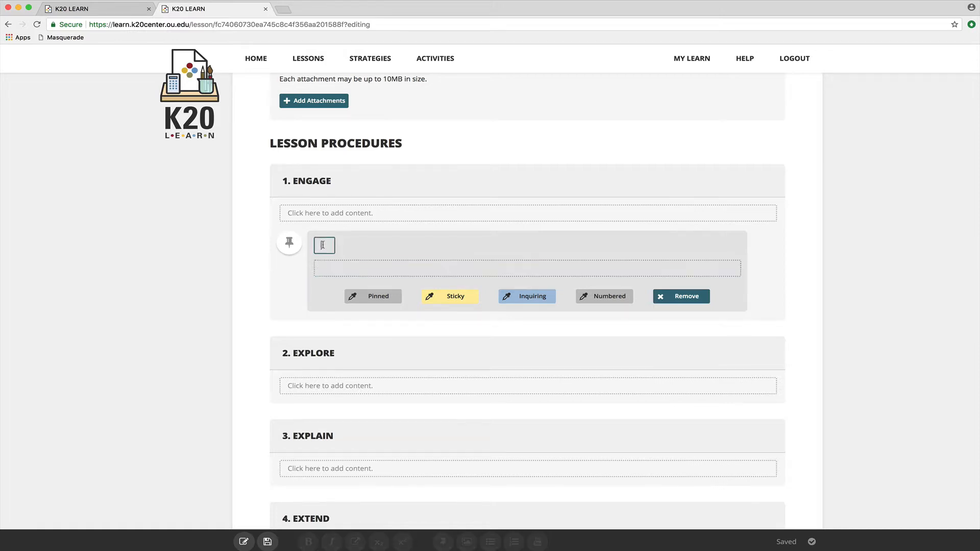
{"action": "type", "text": "CLARIF"}
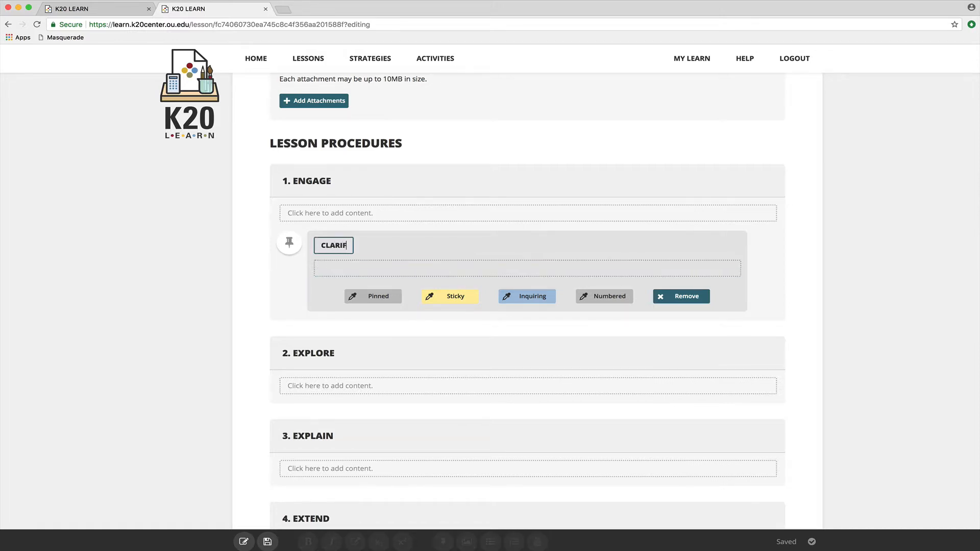
{"action": "type", "text": "ICATION"}
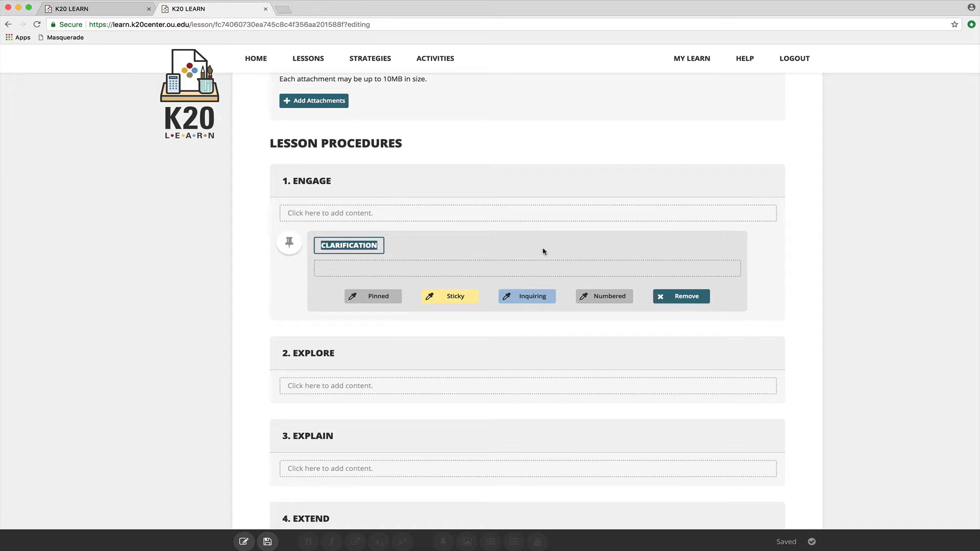
Step: Discard the CLARIFICATION note and scroll down to the empty Resources list
{"action": "left_click", "coordinate": [680, 296]}
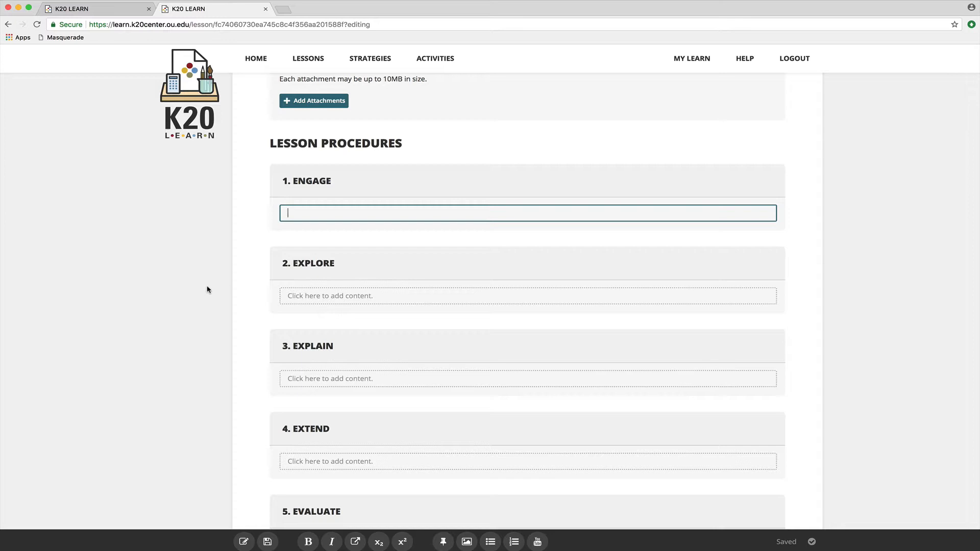
{"action": "scroll", "scroll_direction": "down", "scroll_amount": 3}
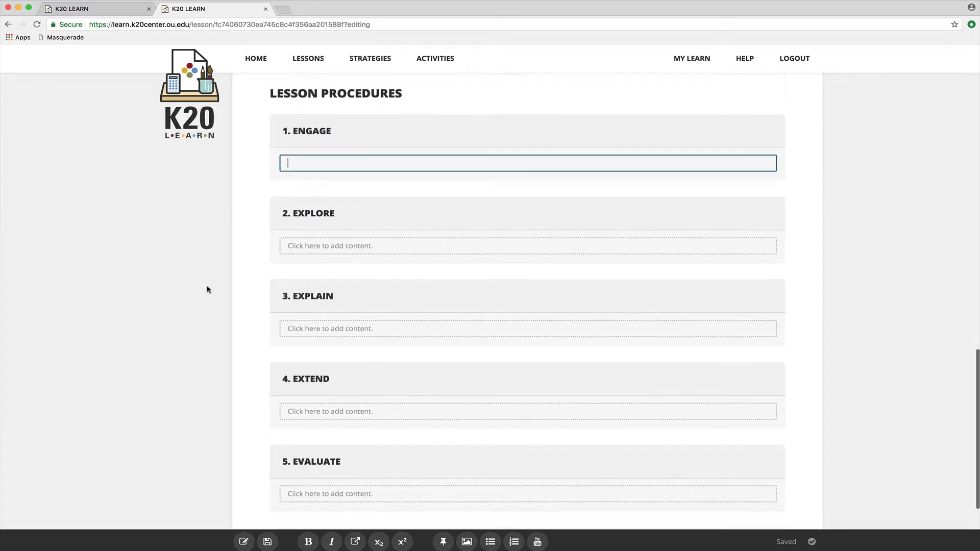
{"action": "scroll", "scroll_direction": "down", "scroll_amount": 3}
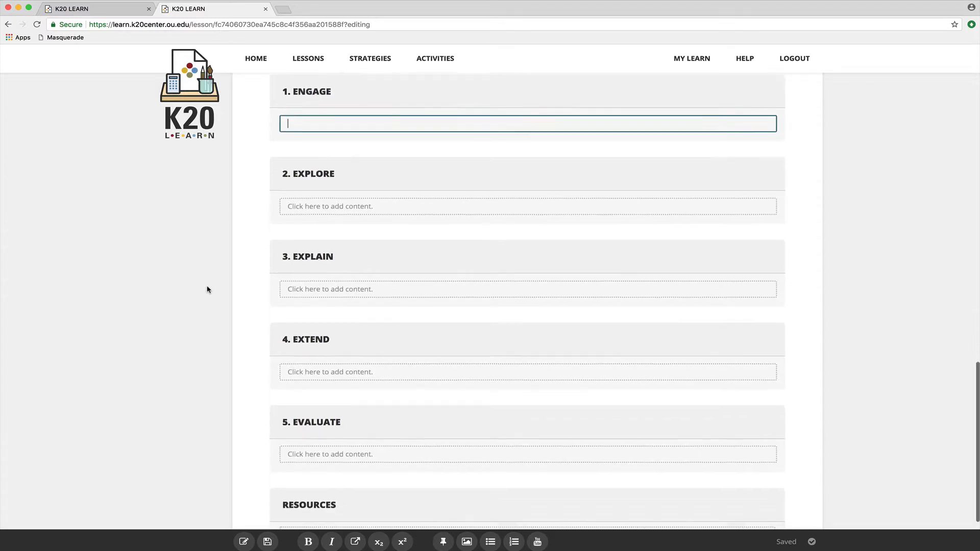
{"action": "scroll", "scroll_direction": "down", "scroll_amount": 3}
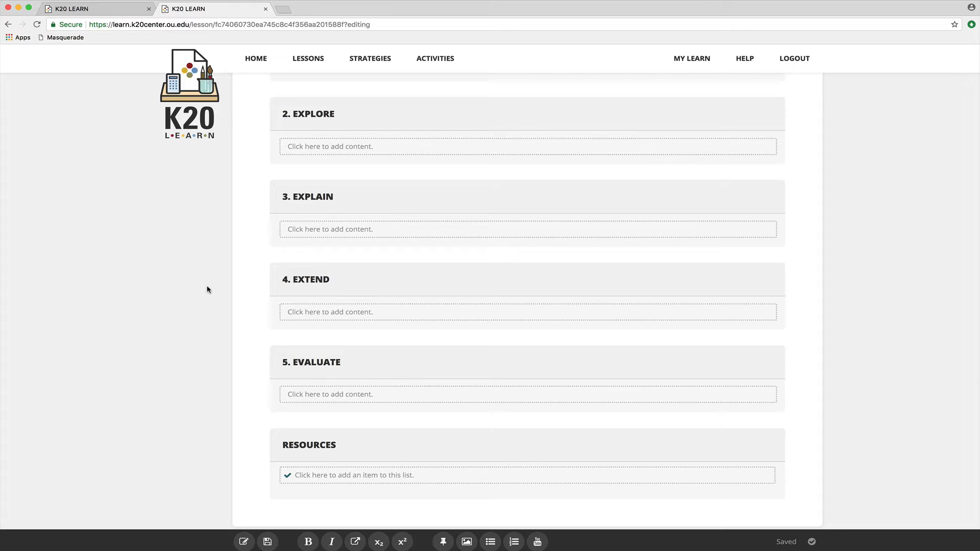
{"action": "scroll", "scroll_direction": "down", "scroll_amount": 3}
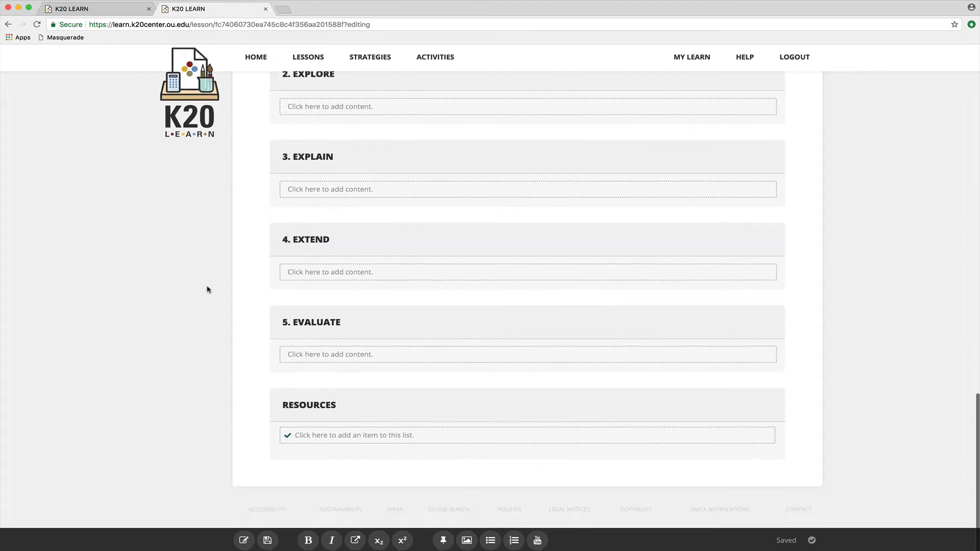
{"action": "scroll", "scroll_direction": "down", "scroll_amount": 3}
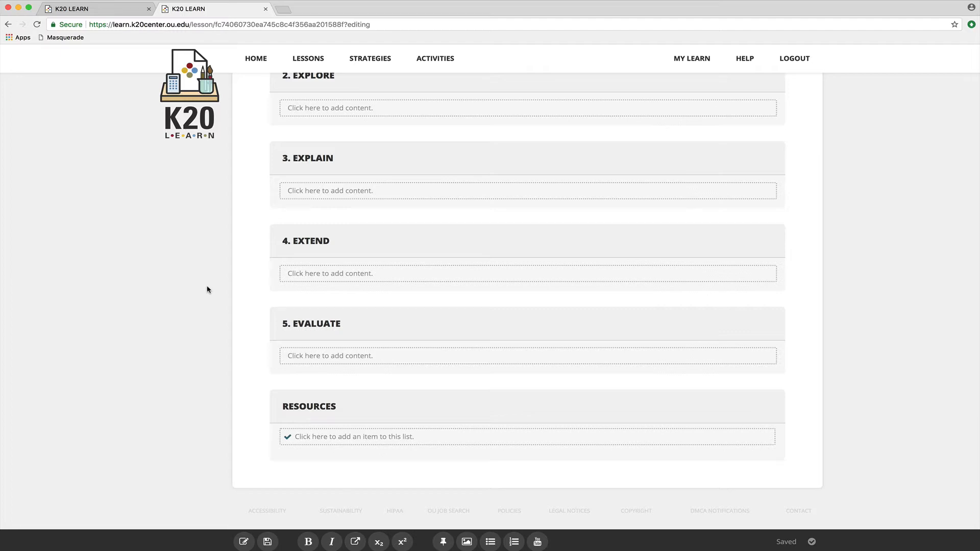
{"action": "mouse_move", "coordinate": [261, 457]}
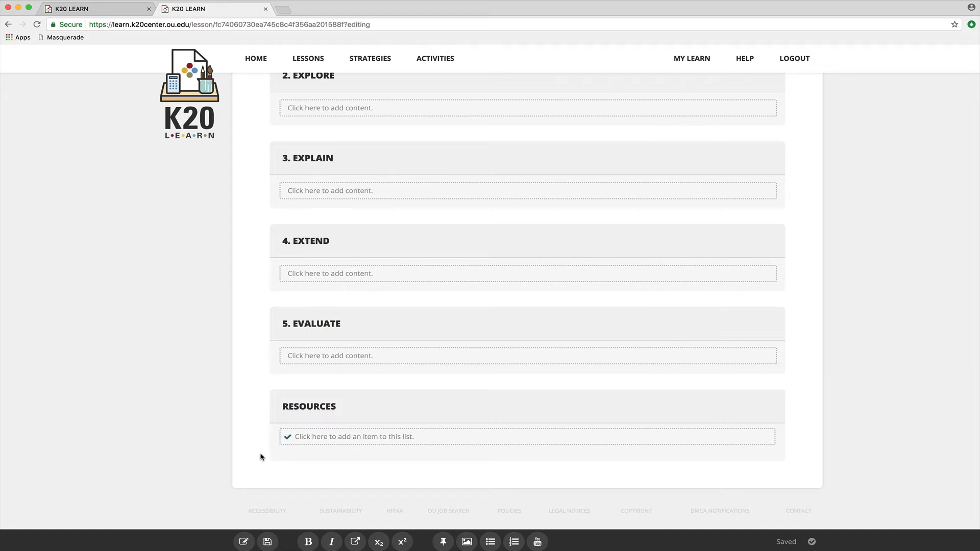
Step: Try the Extend content box, then switch to editing the empty Explain box
{"action": "left_click", "coordinate": [357, 436]}
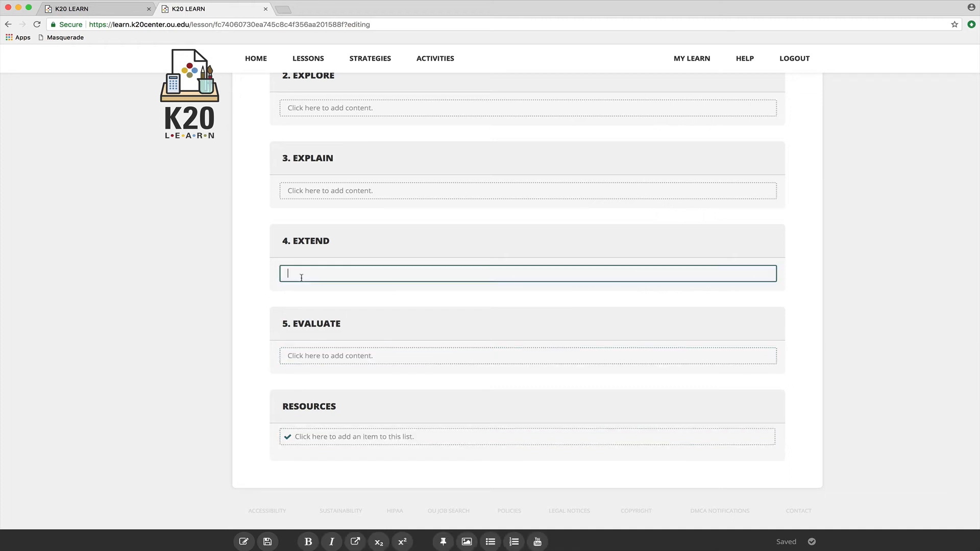
{"action": "left_click", "coordinate": [526, 190]}
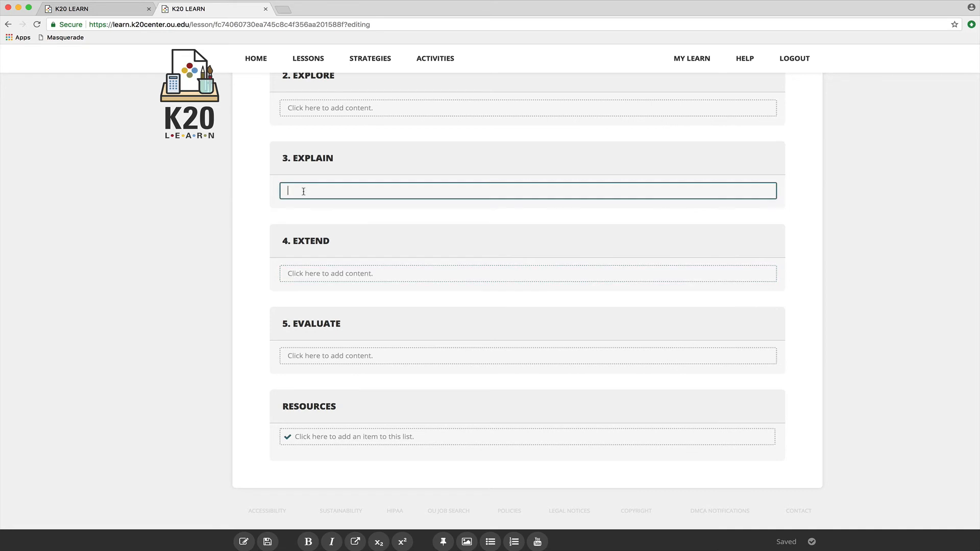